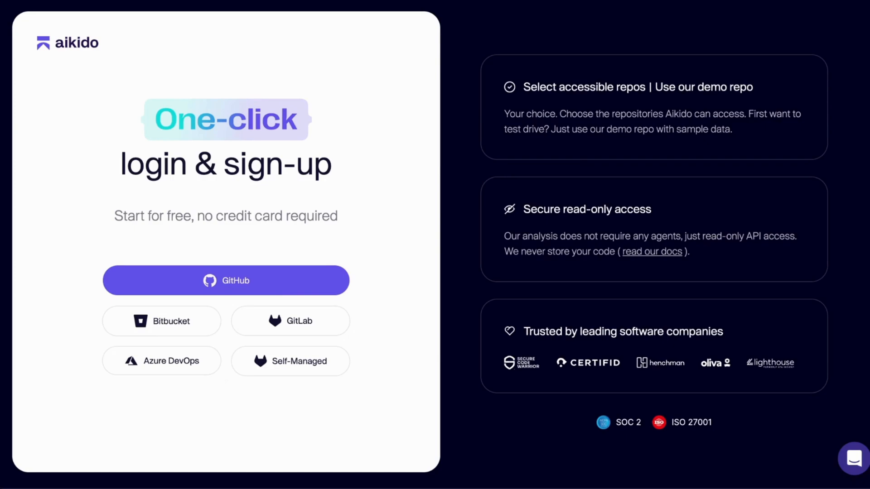
Sign up with GitHub and create a workspace monitoring all three repos
{"action": "left_click", "coordinate": [225, 280]}
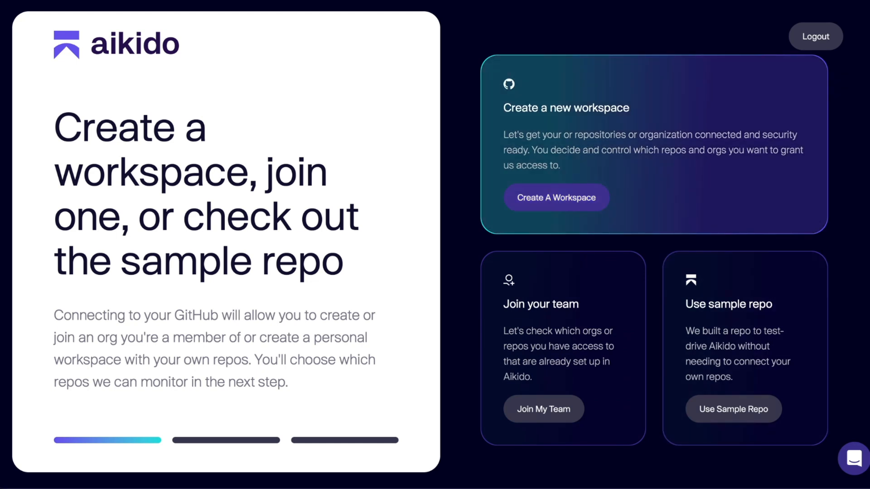
{"action": "left_click", "coordinate": [556, 198]}
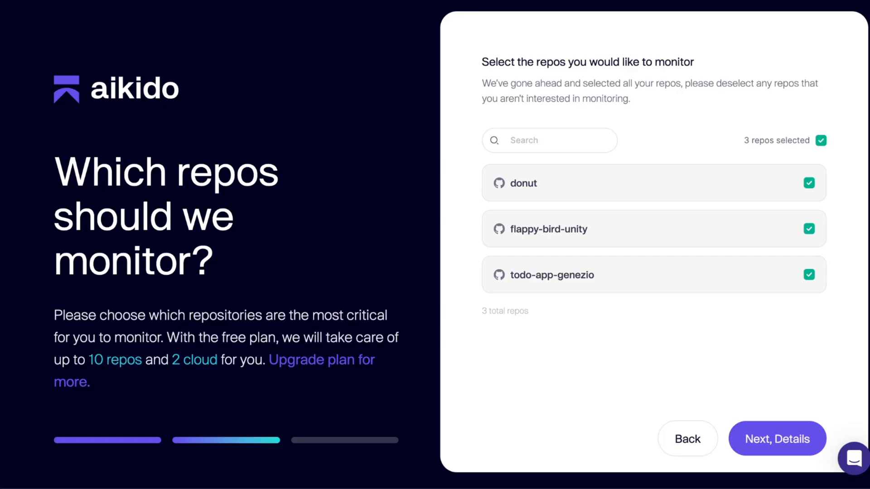
{"action": "left_click", "coordinate": [775, 439]}
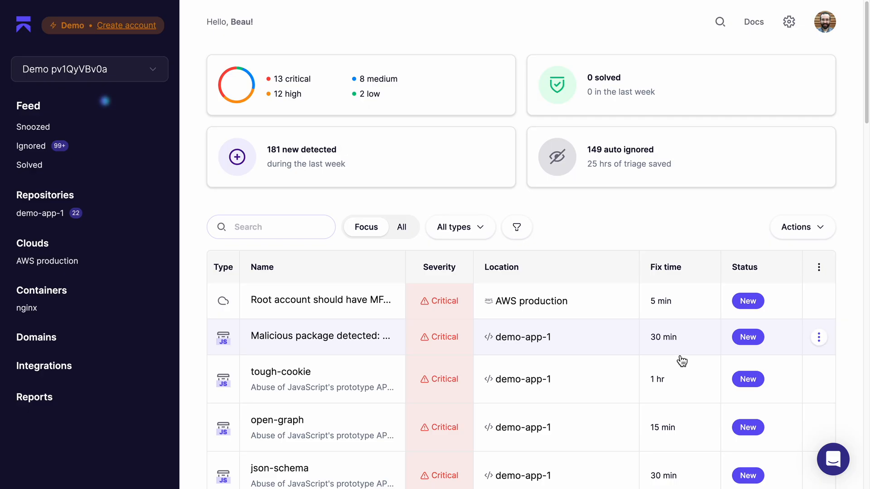
Scroll through the critical and high findings, then show demo-app-1's issues
{"action": "scroll", "scroll_direction": "down", "scroll_amount": 3}
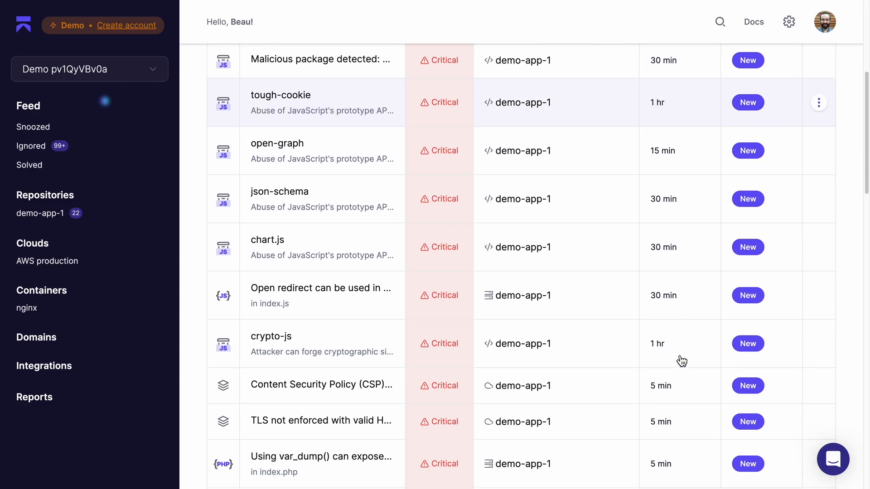
{"action": "scroll", "scroll_direction": "down", "scroll_amount": 3}
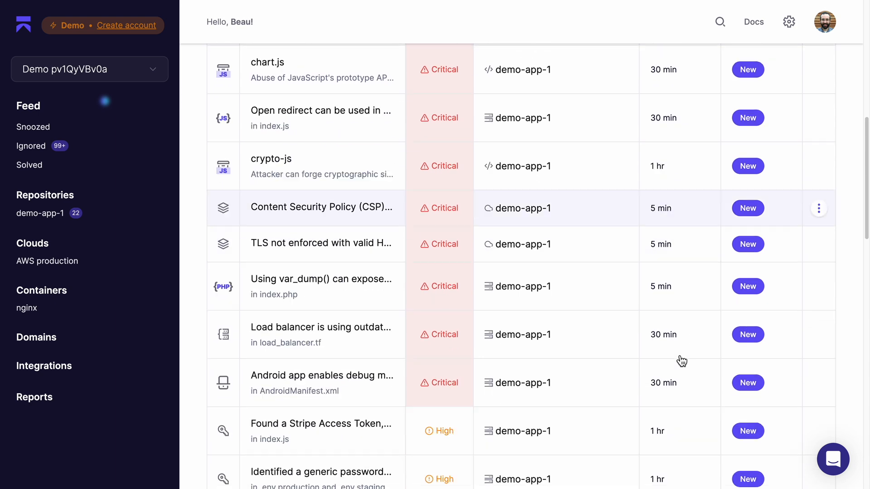
{"action": "scroll", "scroll_direction": "up", "scroll_amount": 3}
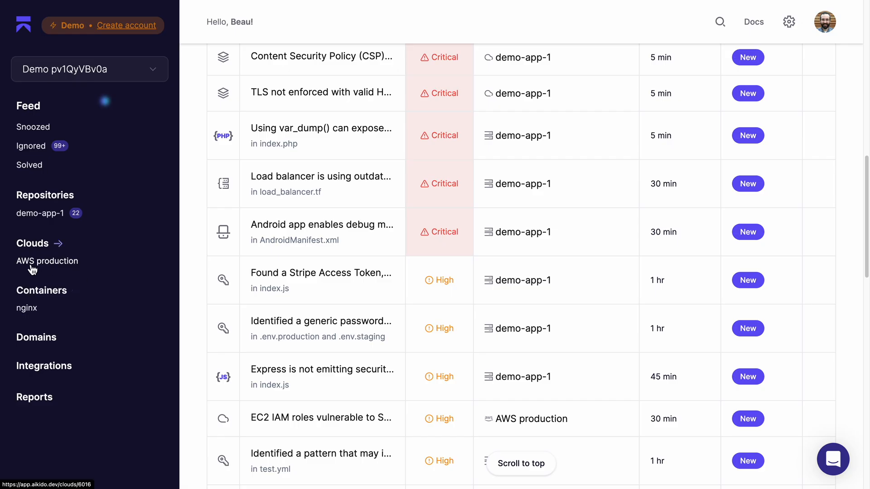
{"action": "left_click", "coordinate": [47, 261]}
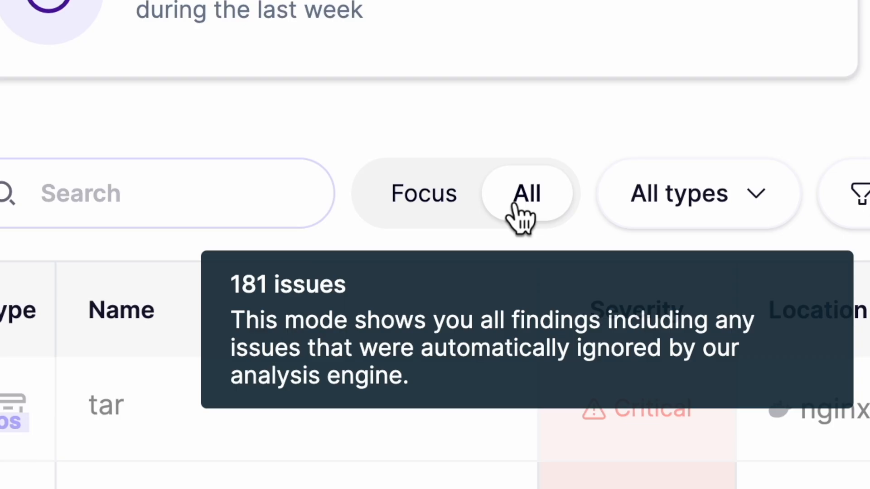
{"action": "mouse_move", "coordinate": [518, 219]}
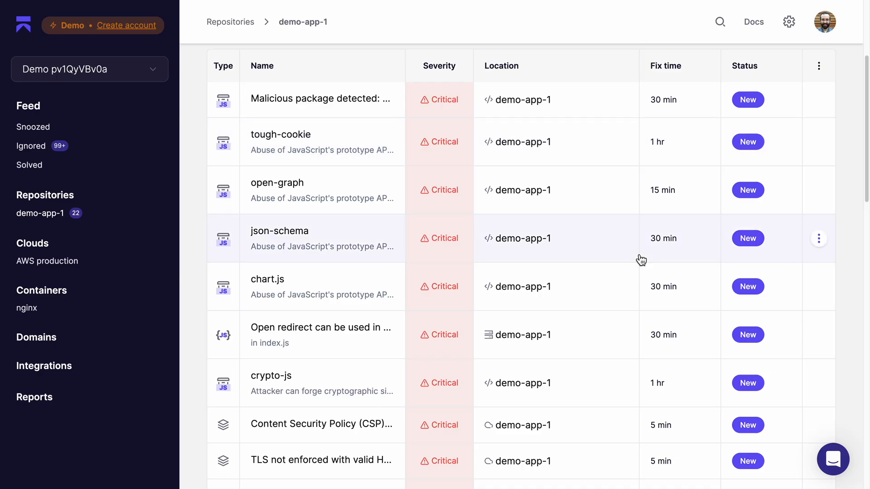
Open the chart.js vulnerability details and scroll through them
{"action": "left_click", "coordinate": [88, 21]}
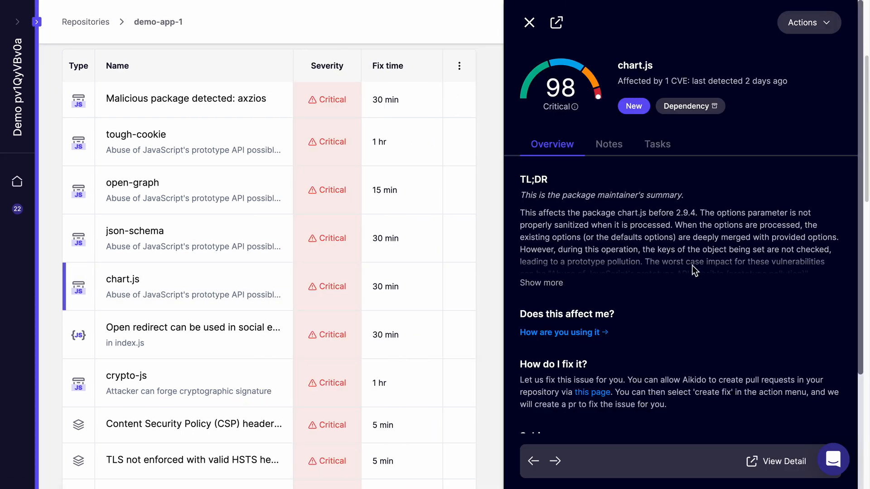
{"action": "mouse_move", "coordinate": [688, 81]}
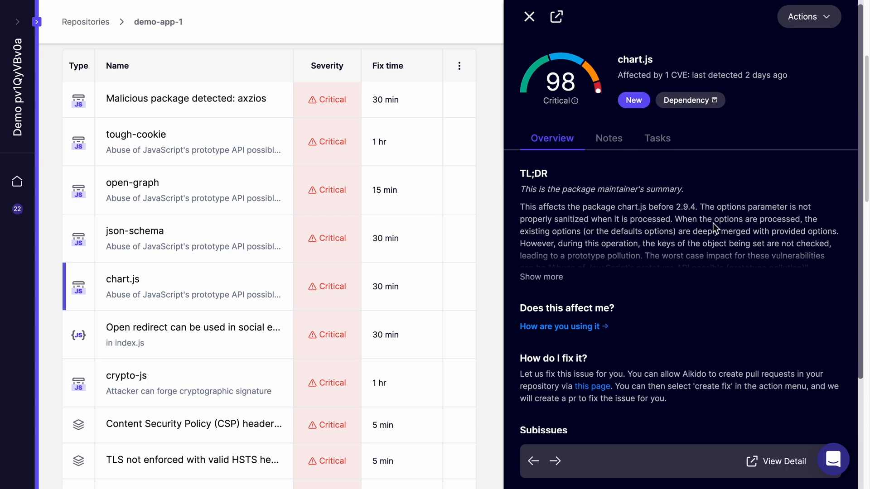
{"action": "scroll", "scroll_direction": "down", "scroll_amount": 3}
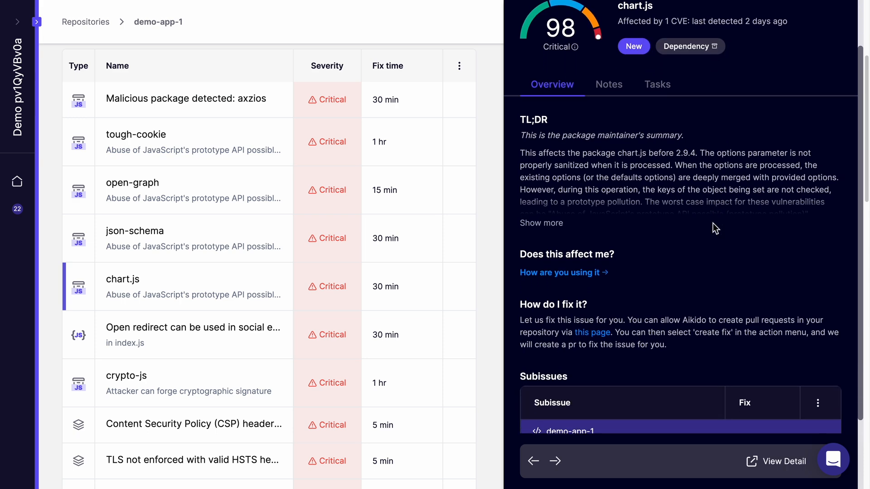
{"action": "scroll", "scroll_direction": "down", "scroll_amount": 3}
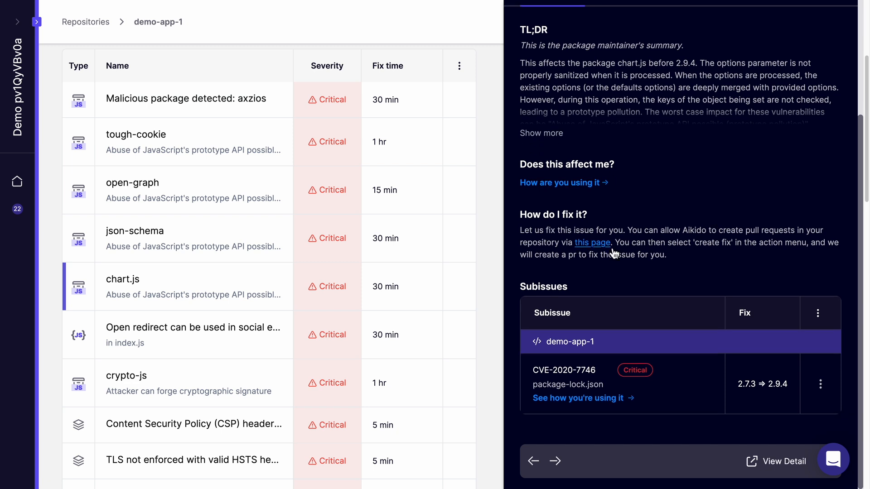
{"action": "mouse_move", "coordinate": [819, 399]}
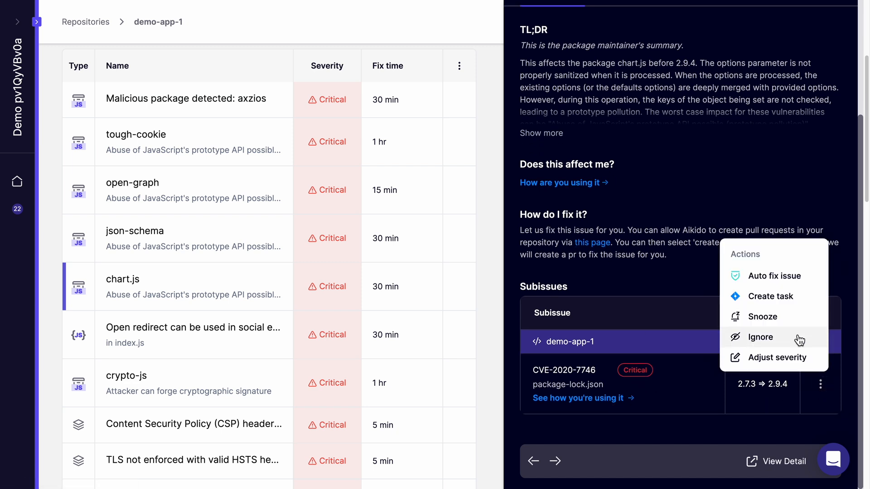
Confirm an auto-fix upgrading chart.js directly to 2.9.4
{"action": "left_click", "coordinate": [774, 275]}
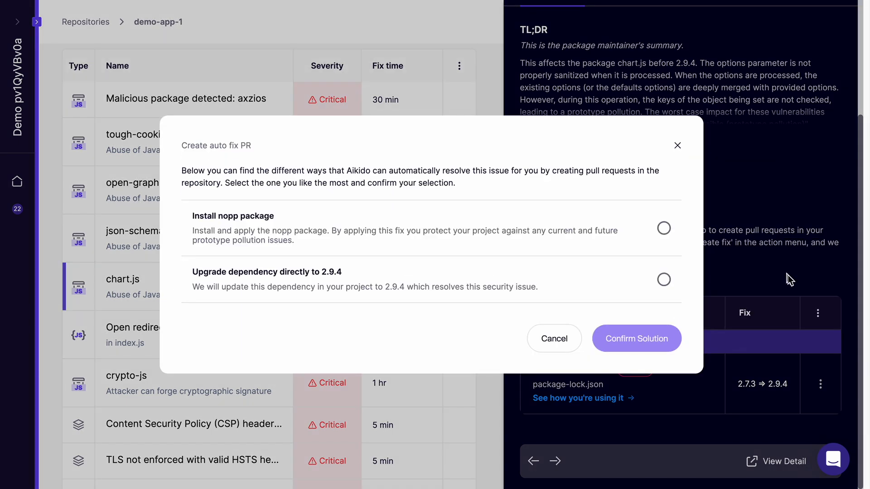
{"action": "left_click", "coordinate": [663, 279]}
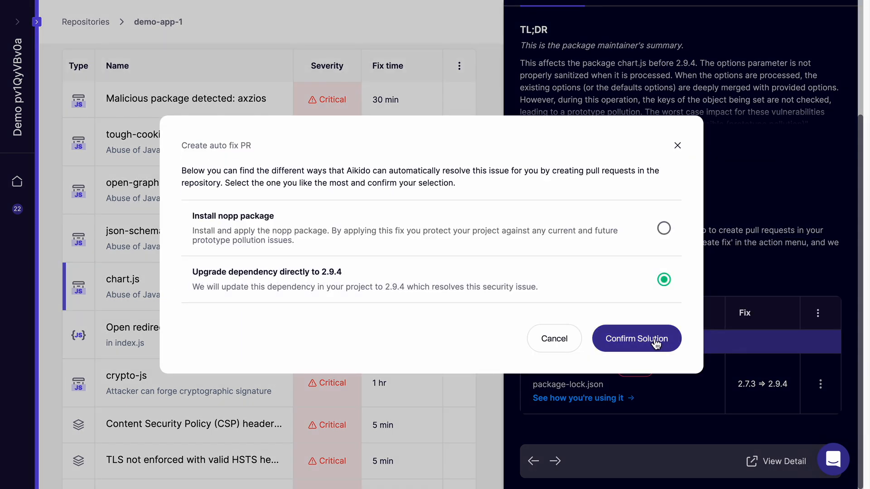
{"action": "left_click", "coordinate": [636, 338]}
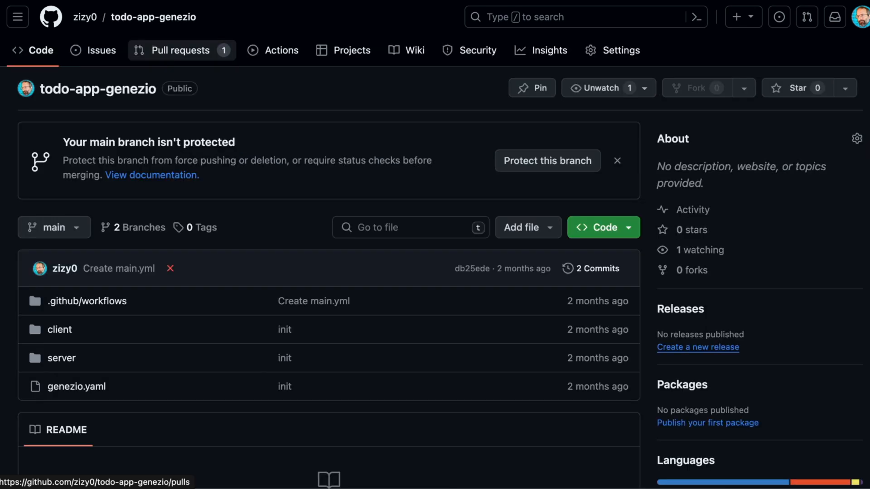
Open the '[Aikido] Fix critical security issue' pull request from the repository's pull requests
{"action": "left_click", "coordinate": [179, 50]}
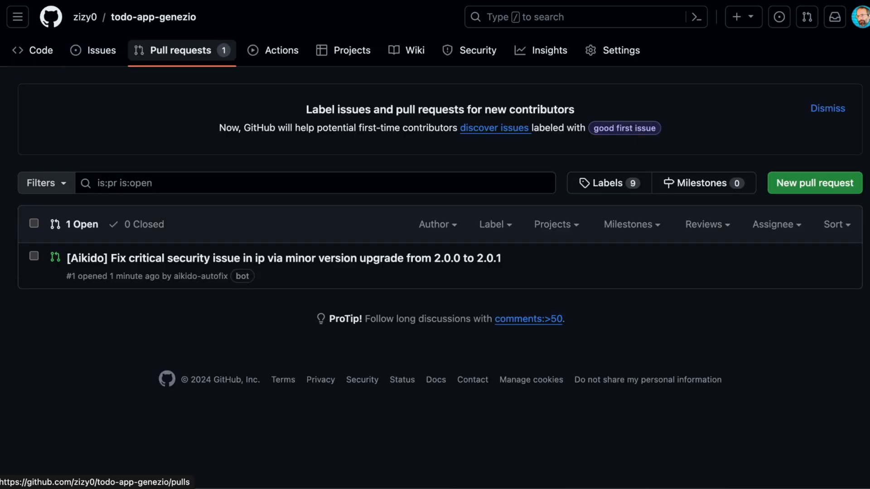
{"action": "left_click", "coordinate": [281, 257]}
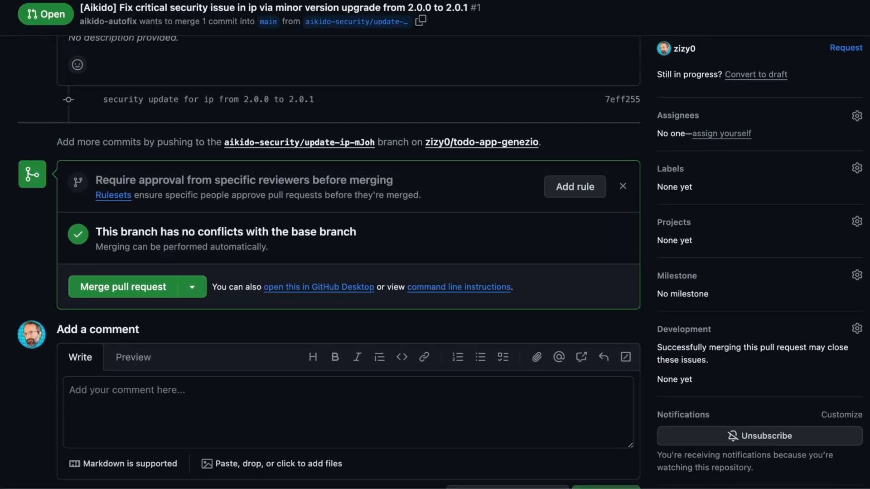